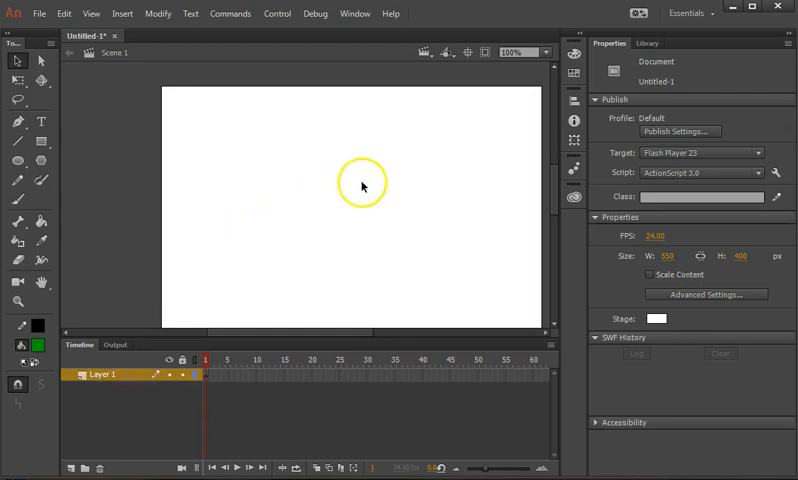
{"action": "mouse_move", "coordinate": [341, 181]}
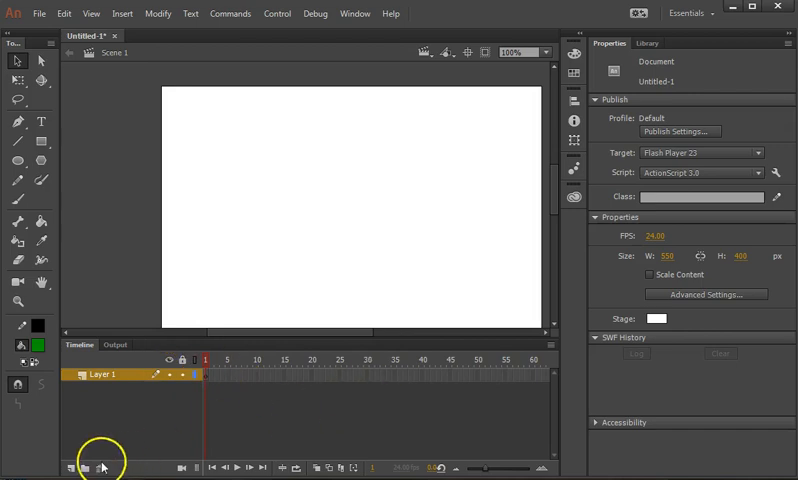
Add two more layers to the timeline with the New Layer button
{"action": "left_click", "coordinate": [68, 468]}
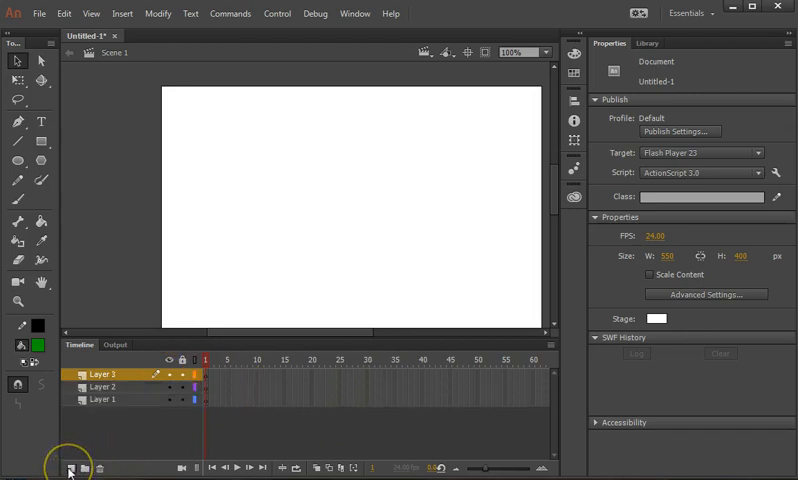
{"action": "left_click", "coordinate": [70, 467]}
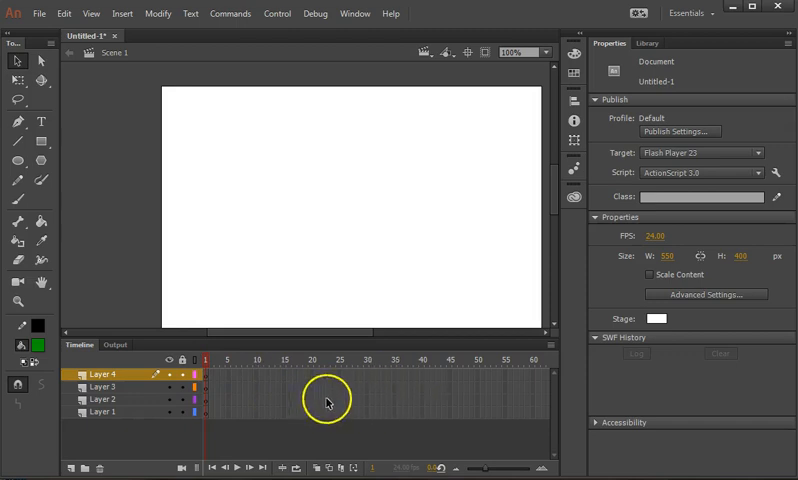
{"action": "mouse_move", "coordinate": [445, 166]}
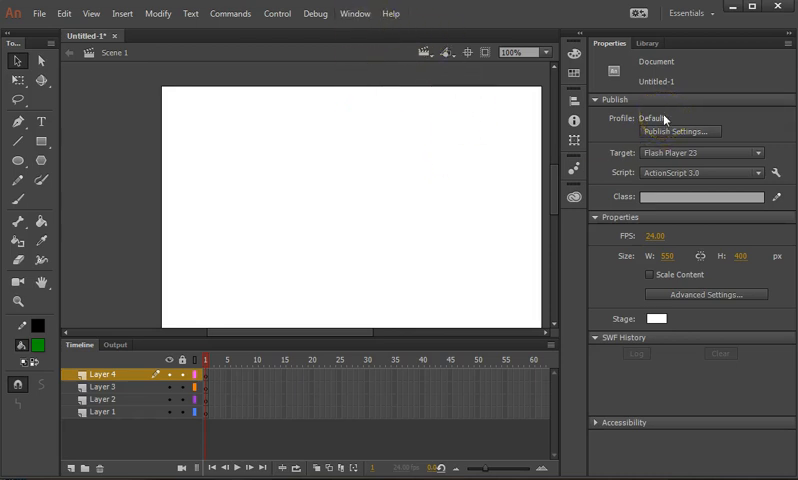
Switch to zoom mode to magnify the stage
{"action": "left_click", "coordinate": [356, 13]}
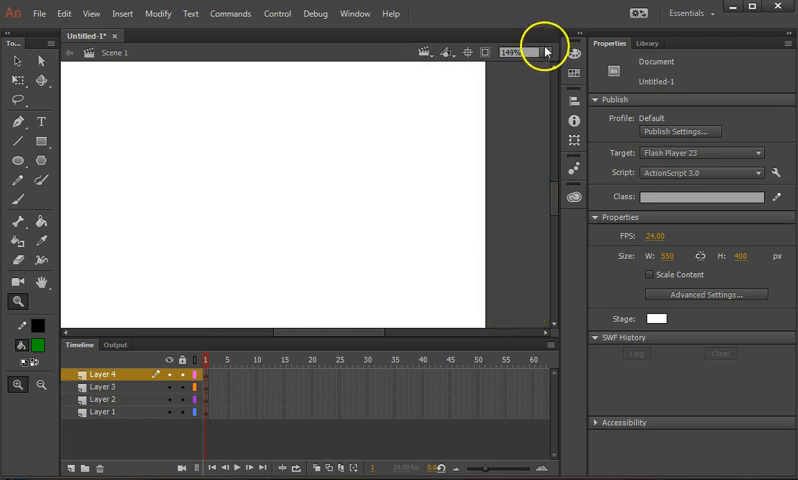
Set the stage zoom to 50%, then choose Fit in Window from the zoom list
{"action": "left_click", "coordinate": [547, 51]}
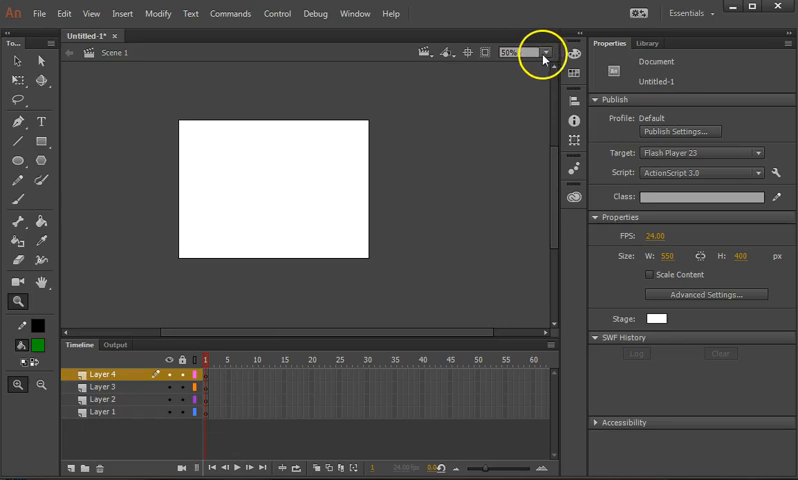
{"action": "left_click", "coordinate": [545, 52]}
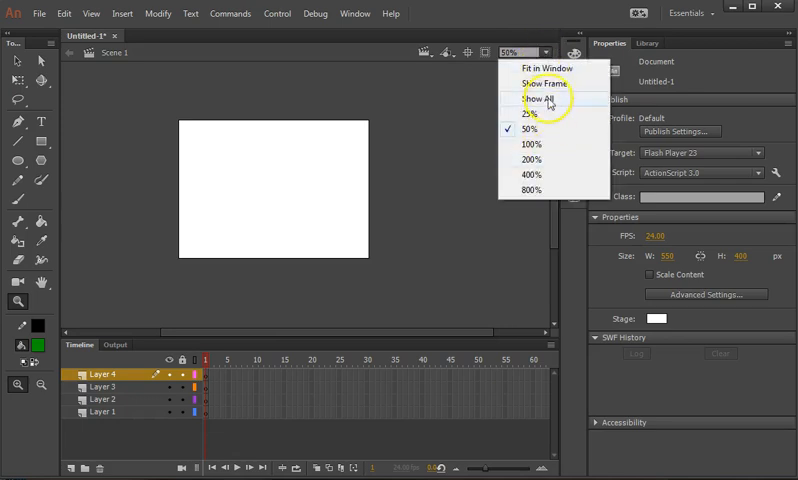
{"action": "left_click", "coordinate": [540, 98]}
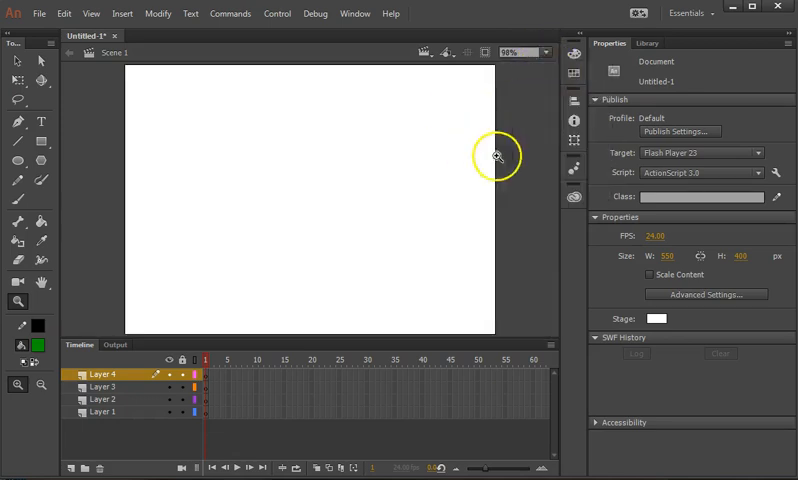
{"action": "mouse_move", "coordinate": [523, 196]}
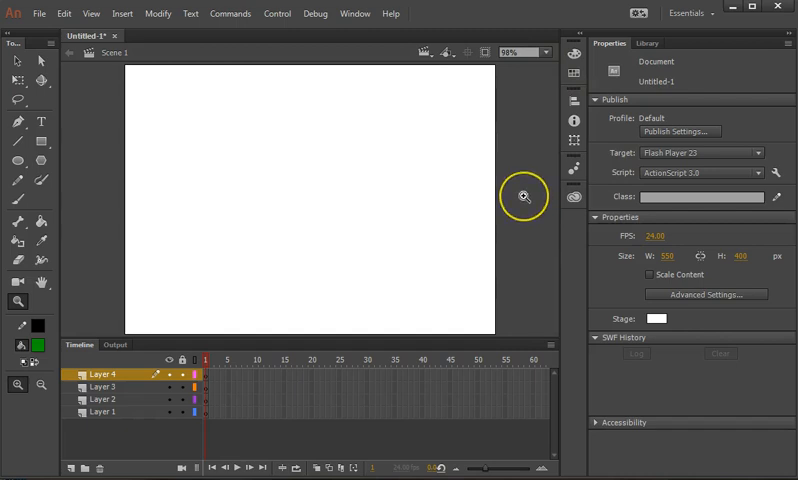